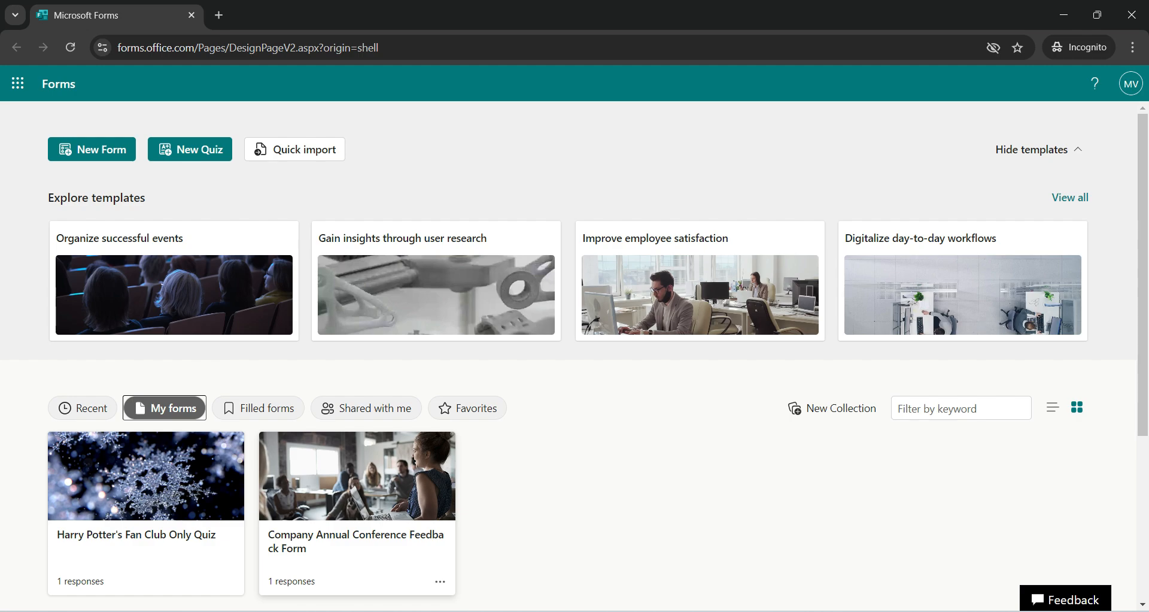
# Step: Open the Company Annual Conference Feedback Form card from My forms
pyautogui.click(357, 475)
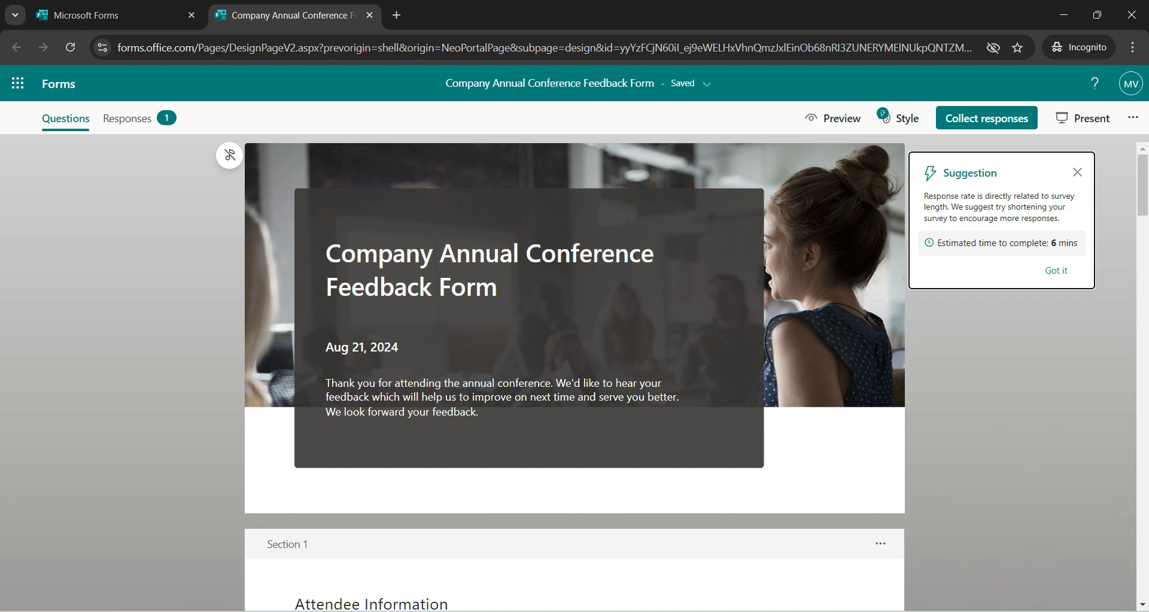
pyautogui.moveTo(1133, 118)
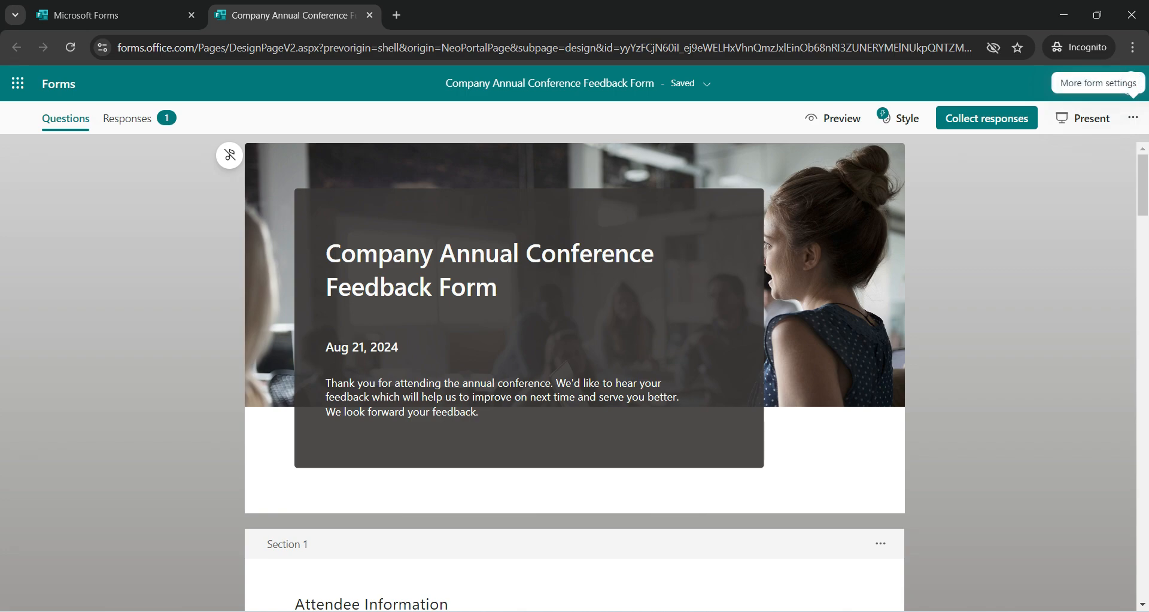
# Step: Choose Collaborate or Duplicate from the form's More form settings menu
pyautogui.click(1132, 117)
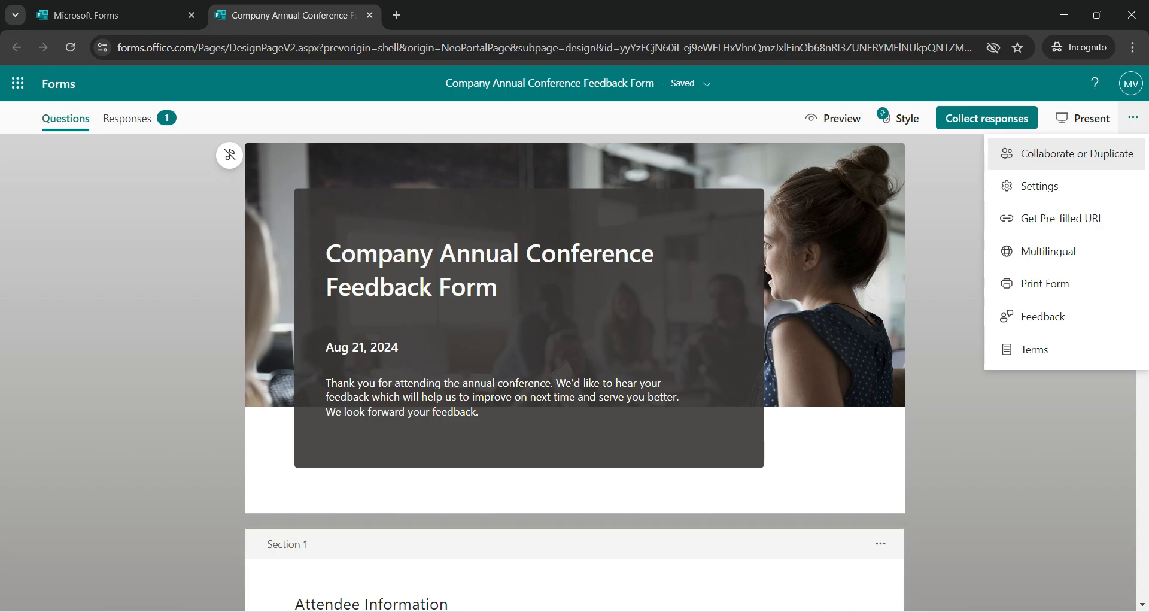
pyautogui.click(1075, 153)
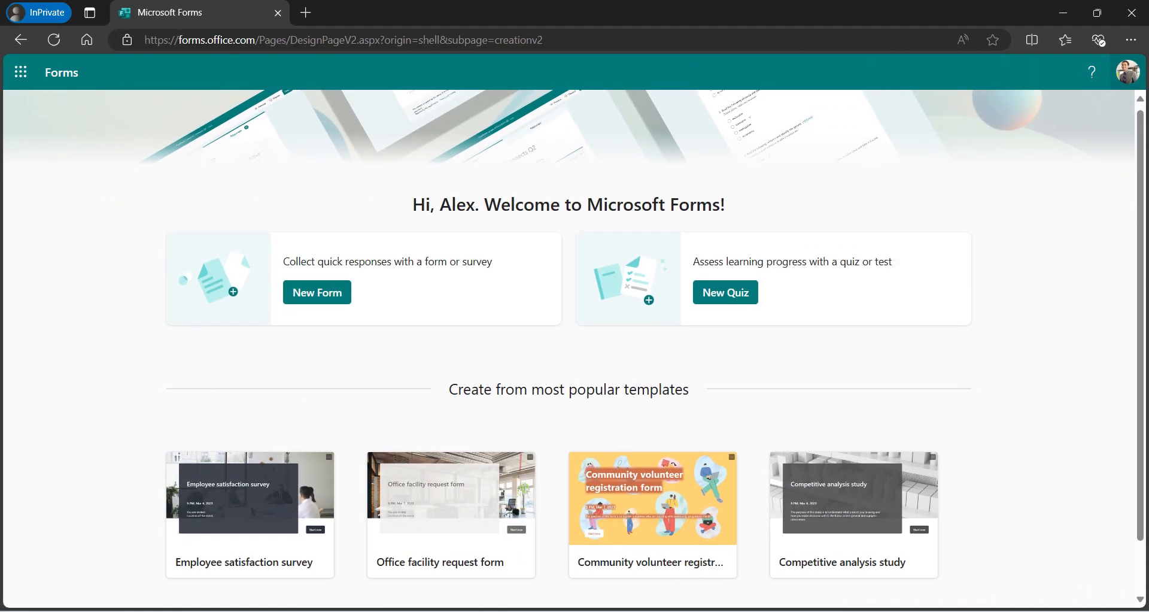
pyautogui.scroll(-3)
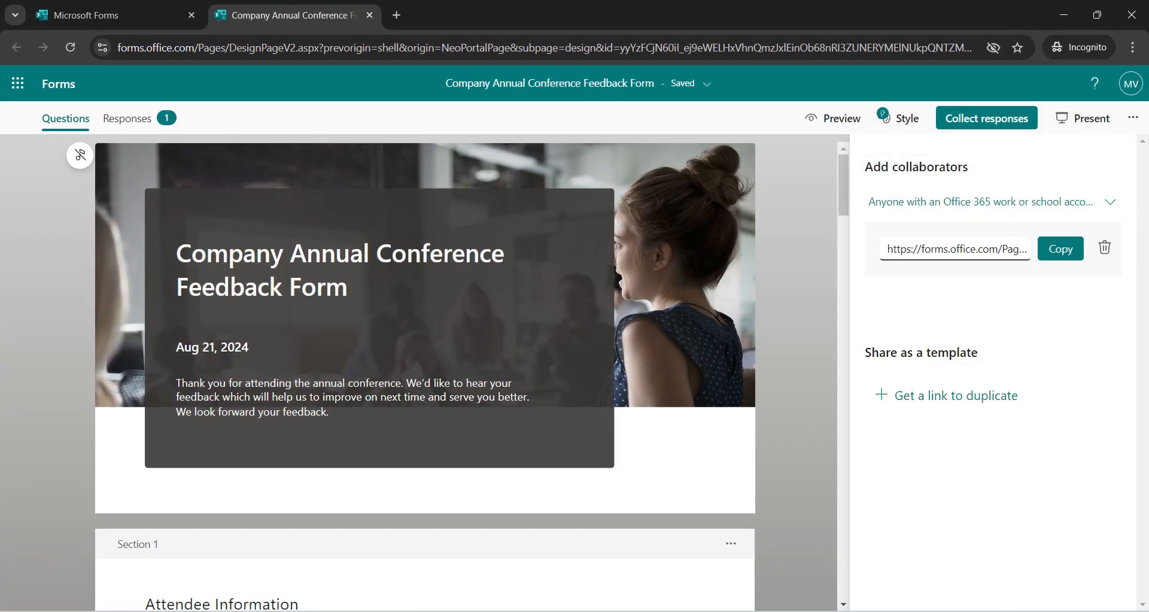
# Step: Expand the collaborator permission dropdown in the Add collaborators panel
pyautogui.click(986, 202)
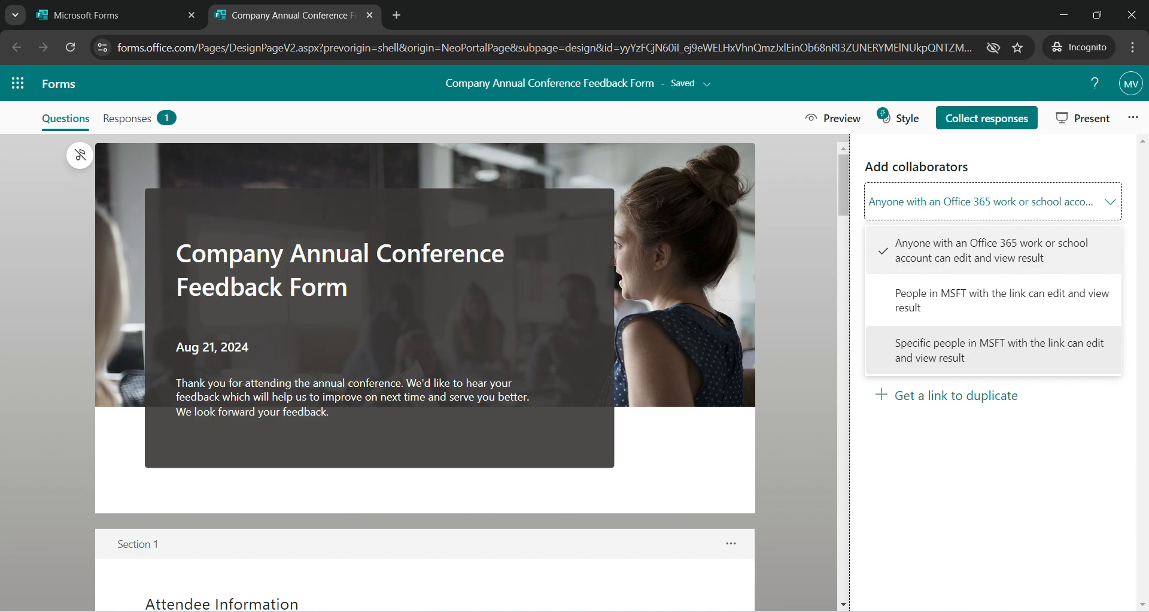
# Step: Restrict editing to specific MSFT people, add colleague 'Al…', and copy the link
pyautogui.click(1000, 349)
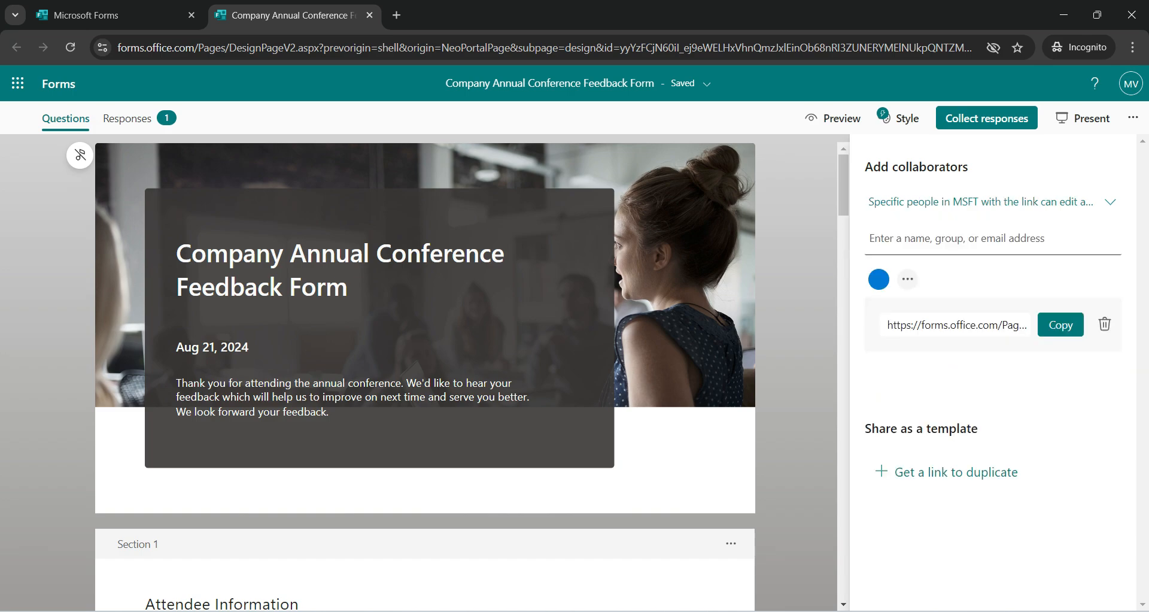
pyautogui.write('Al')
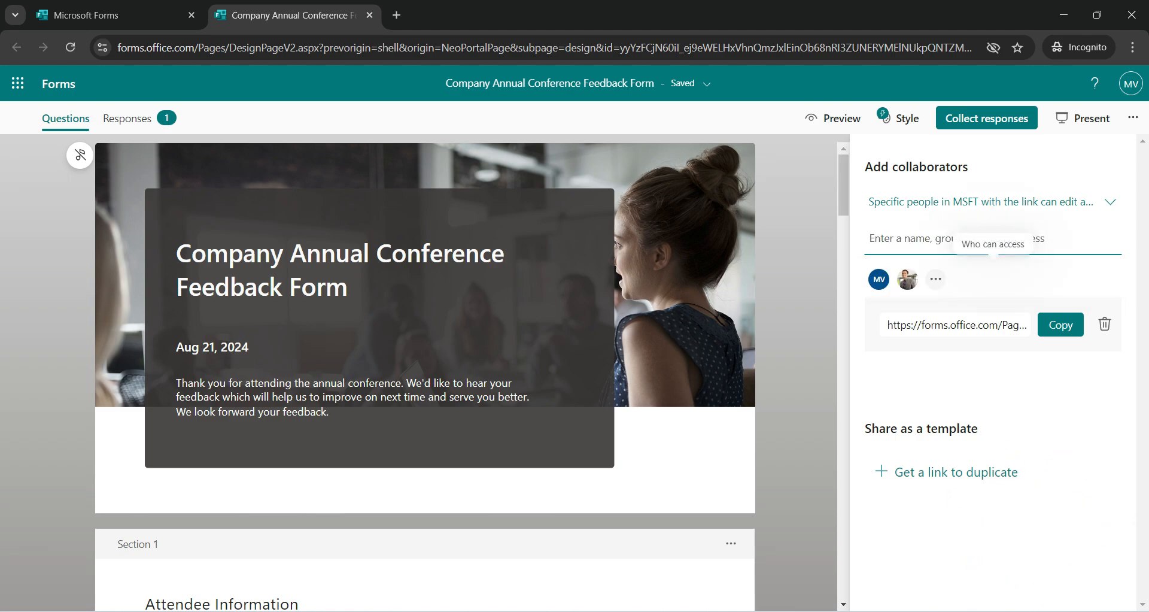
pyautogui.moveTo(1060, 324)
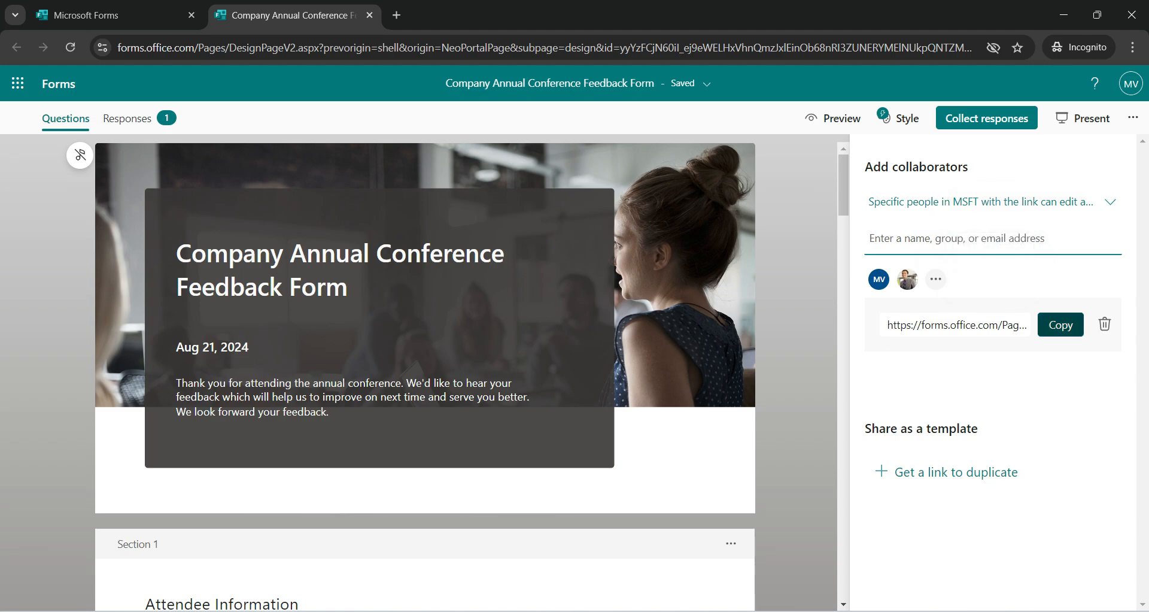
pyautogui.click(1059, 324)
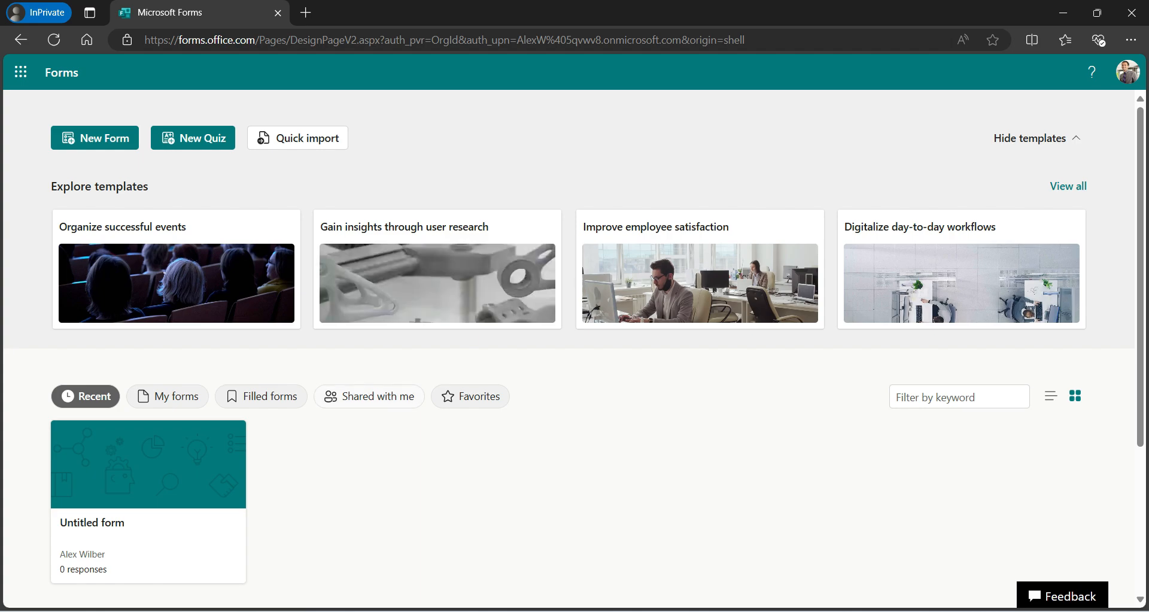
# Step: Under Shared with me, open the Company Annual Conference Feedback Form via More options
pyautogui.click(369, 396)
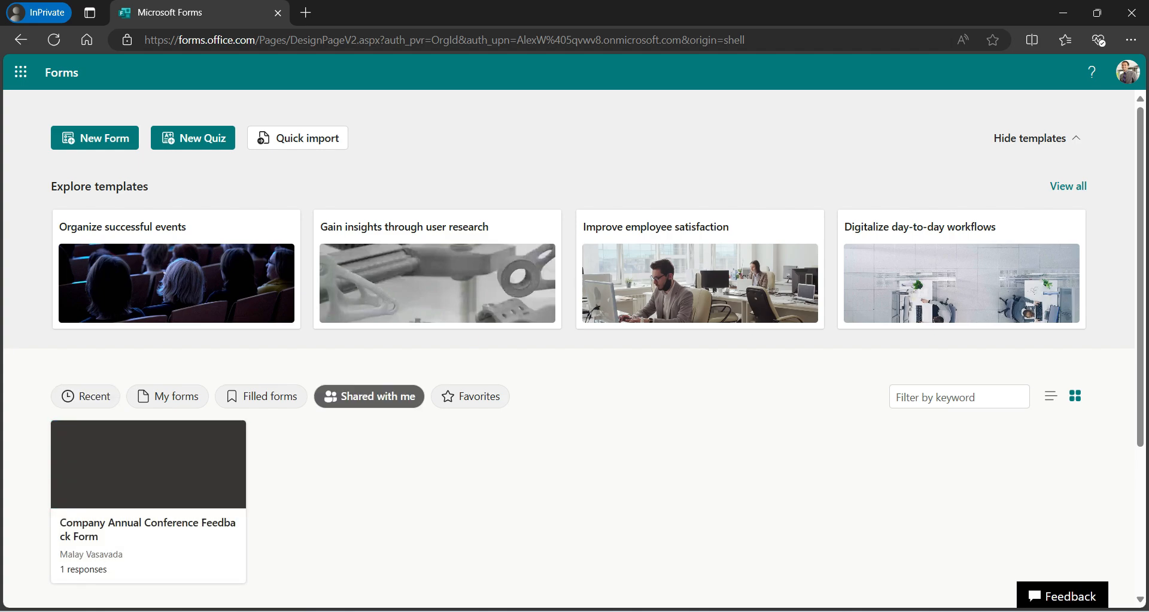
pyautogui.scroll(-3)
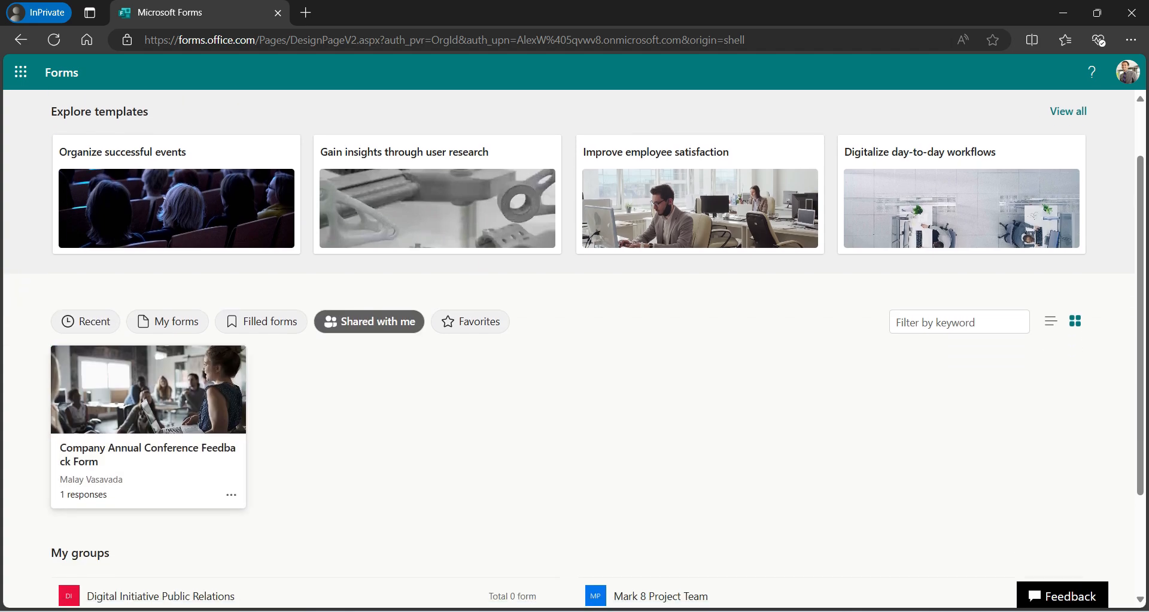
pyautogui.moveTo(147, 455)
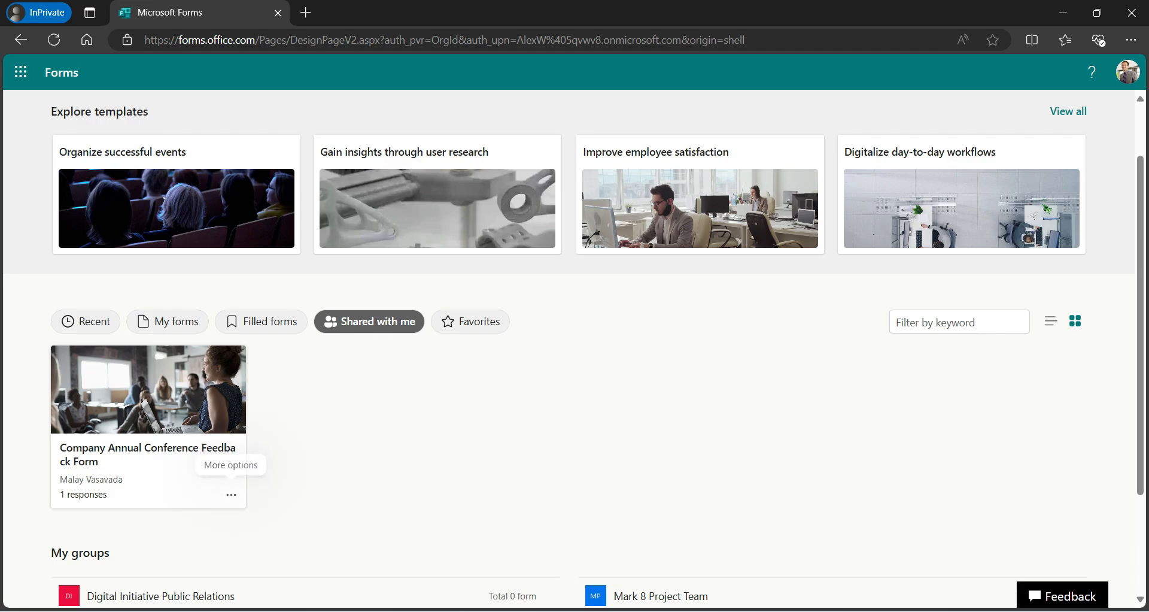
pyautogui.click(231, 494)
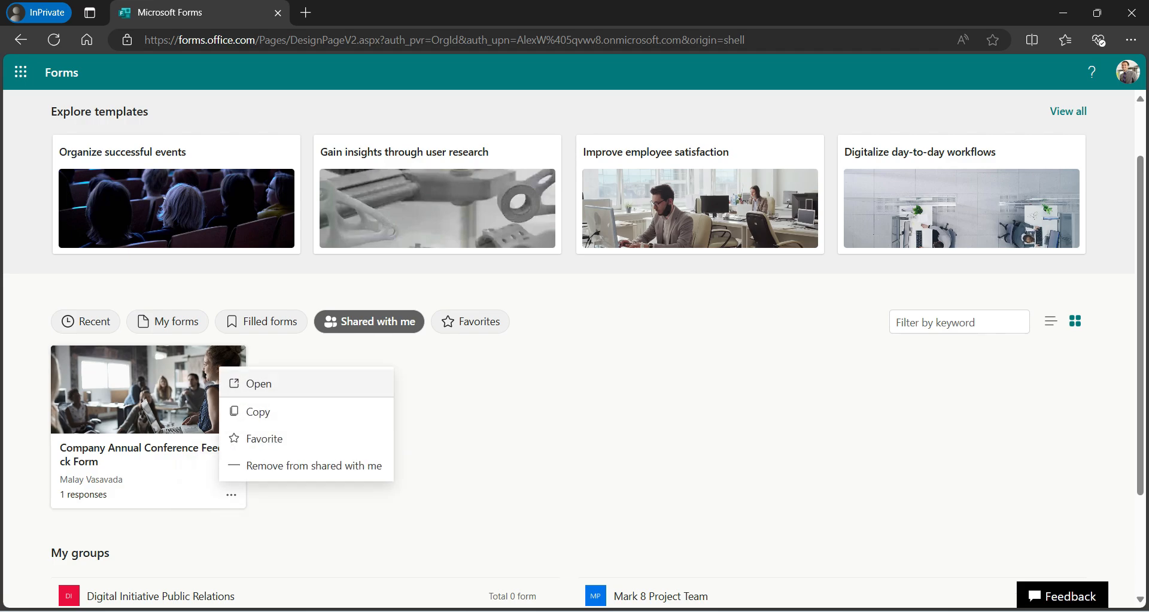
pyautogui.click(258, 383)
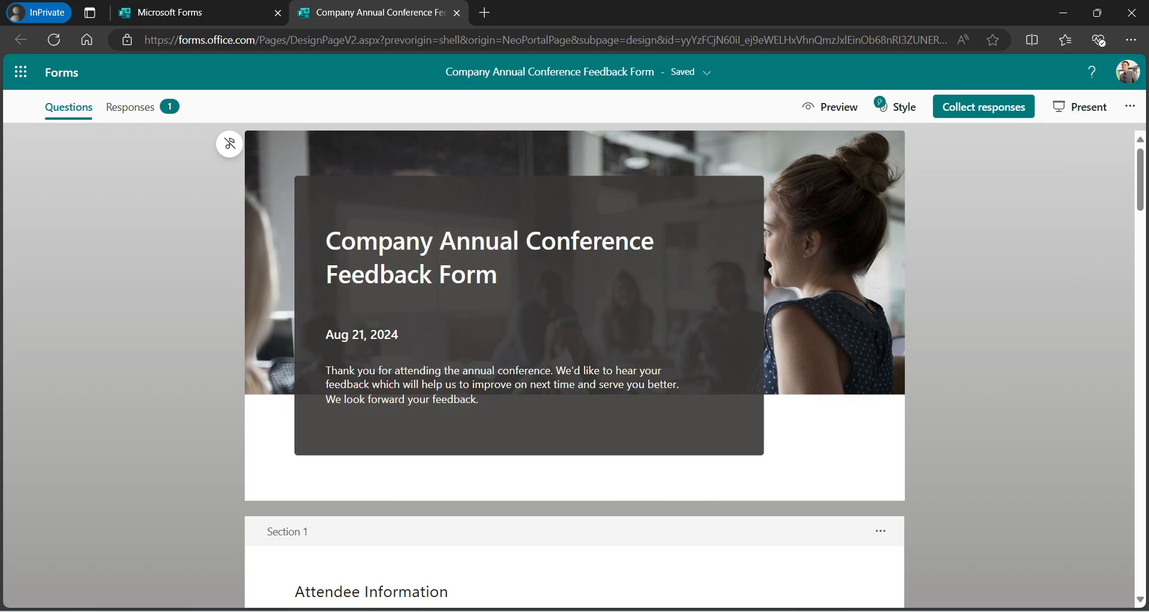
pyautogui.scroll(-3)
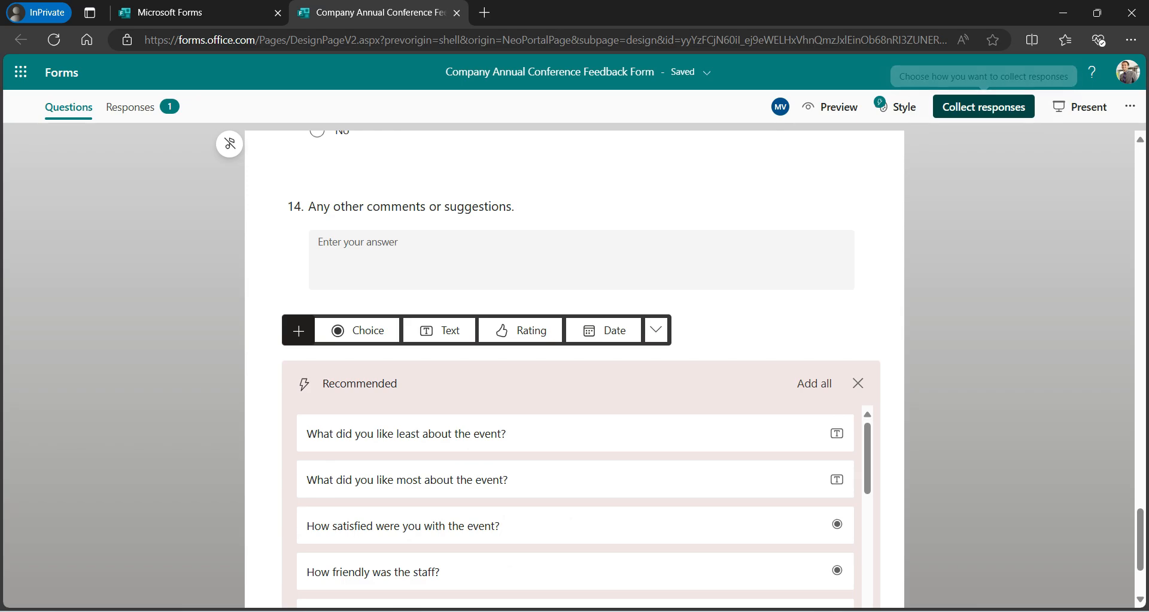
pyautogui.click(983, 106)
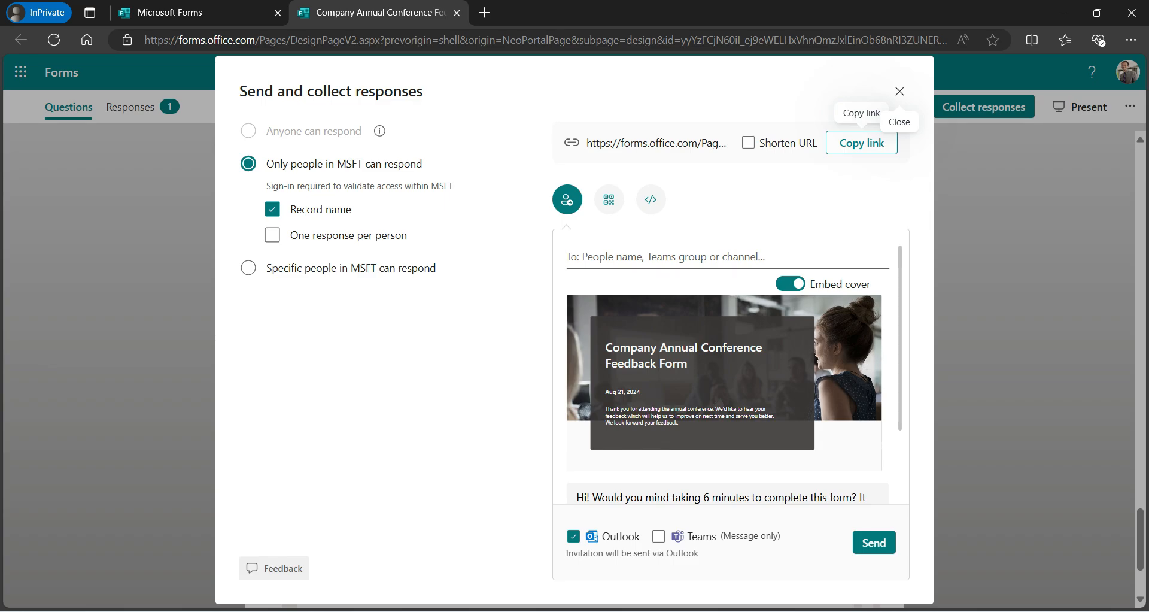
pyautogui.click(899, 92)
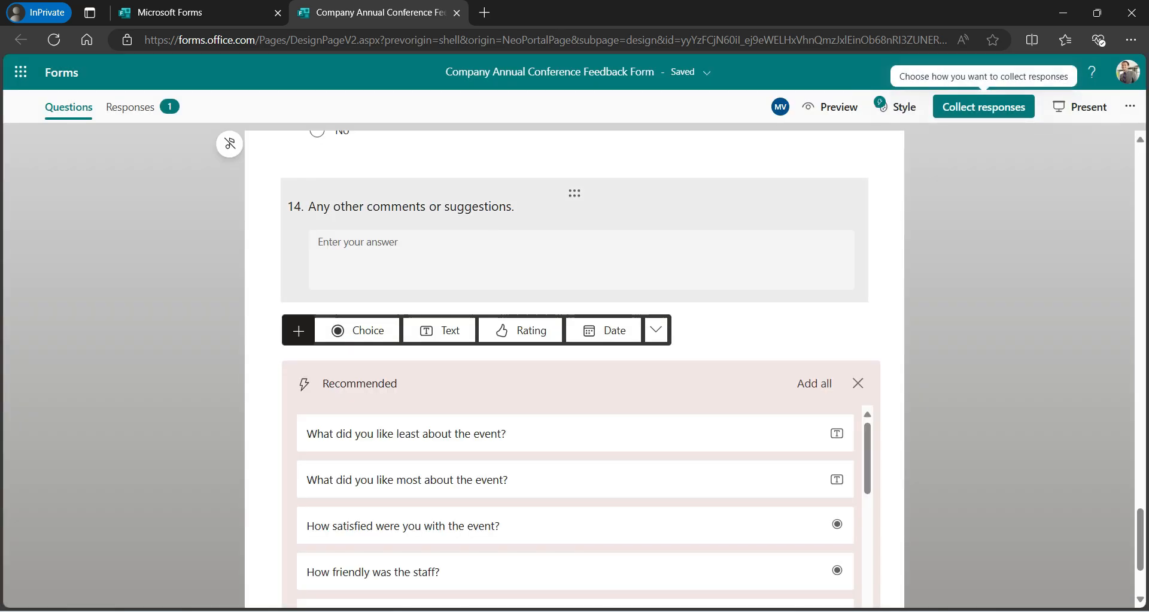